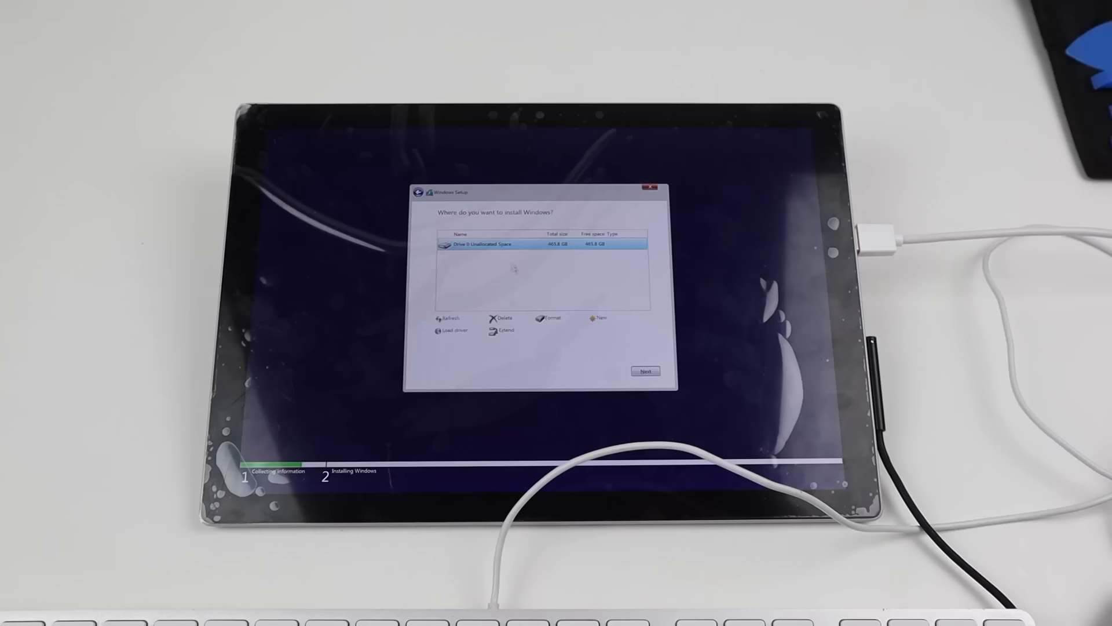
Select Drive 0 Unallocated Space as the Windows install location and continue
left_click(644, 371)
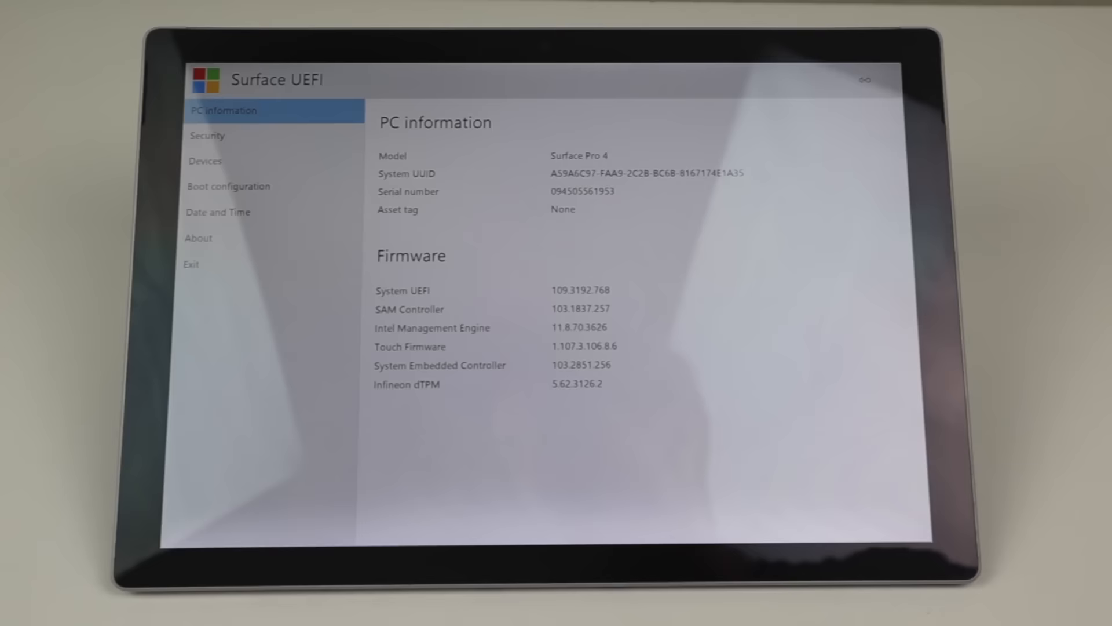
Show the Surface UEFI Devices list with camera and port enable states
left_click(206, 160)
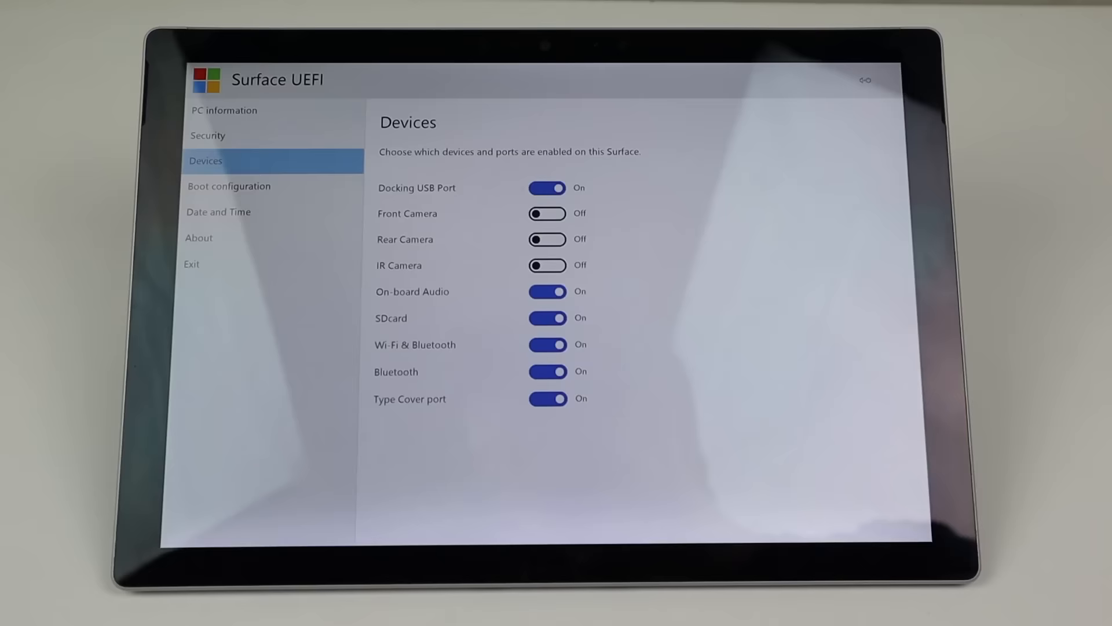